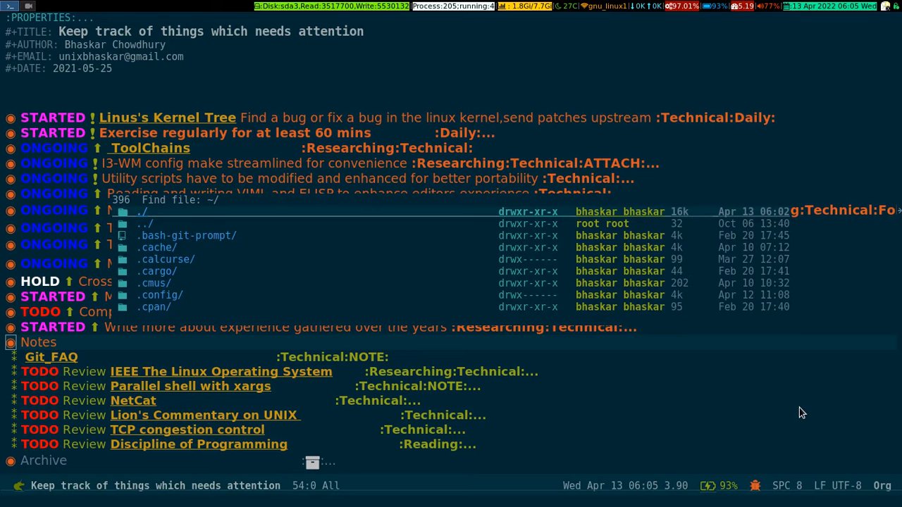
Open Lex_Yacc_Flex_Bison_2022-03-21_15:03:59.md from ~/Notes and scroll through its Lex section
type("Notes/")
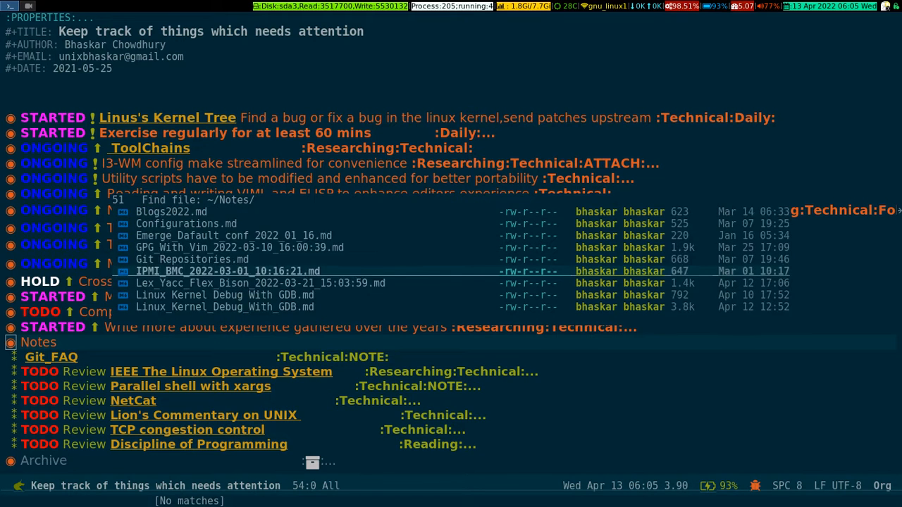
scroll("down", 3)
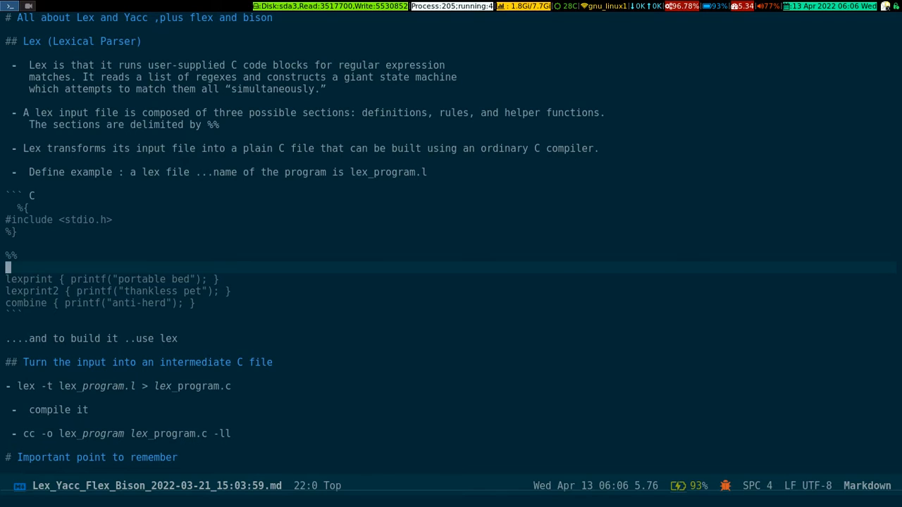
Run markdown-preview-eww to render the Lex/Yacc note in a split window
key("Down")
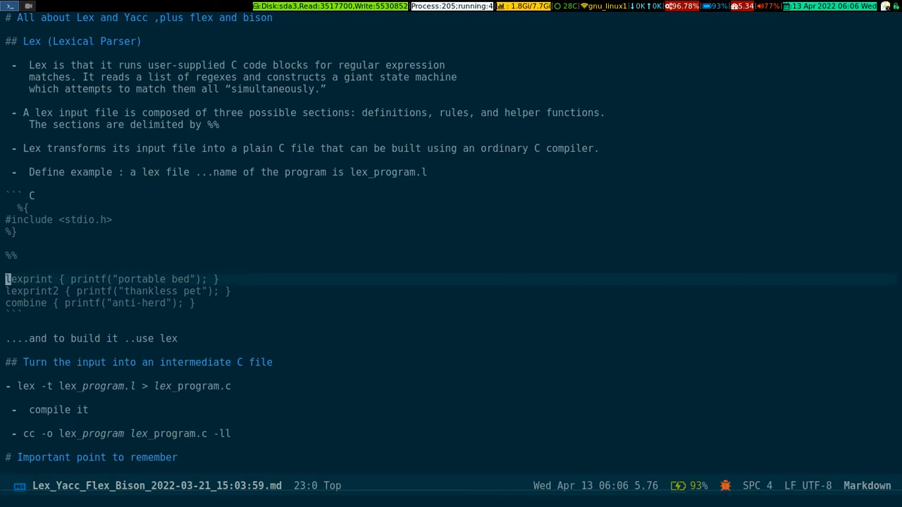
key("Down")
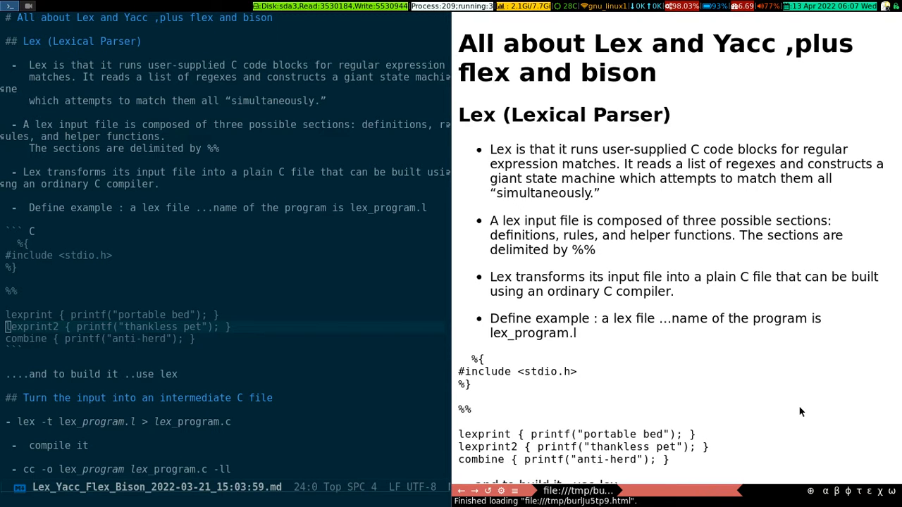
Scroll the eww preview, close the split with C-x 1, and wrap the first 'Lex' in **
scroll("down", 3)
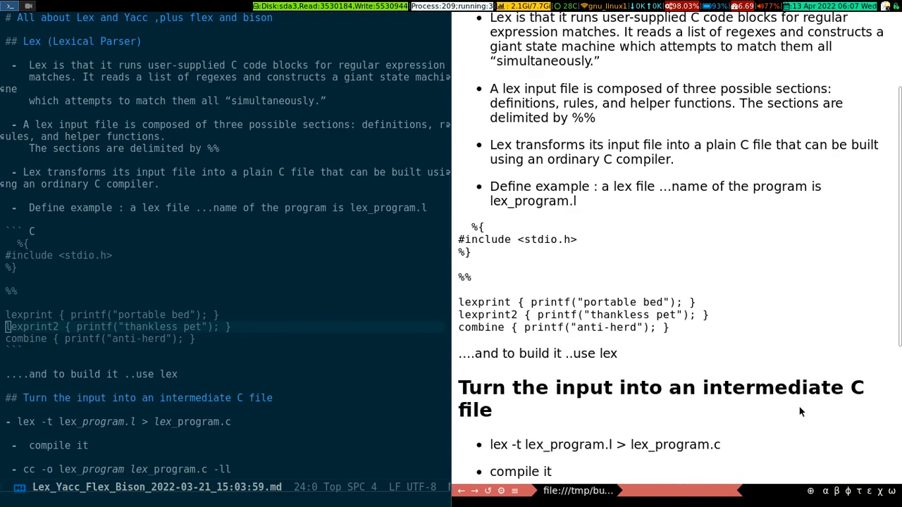
scroll("down", 3)
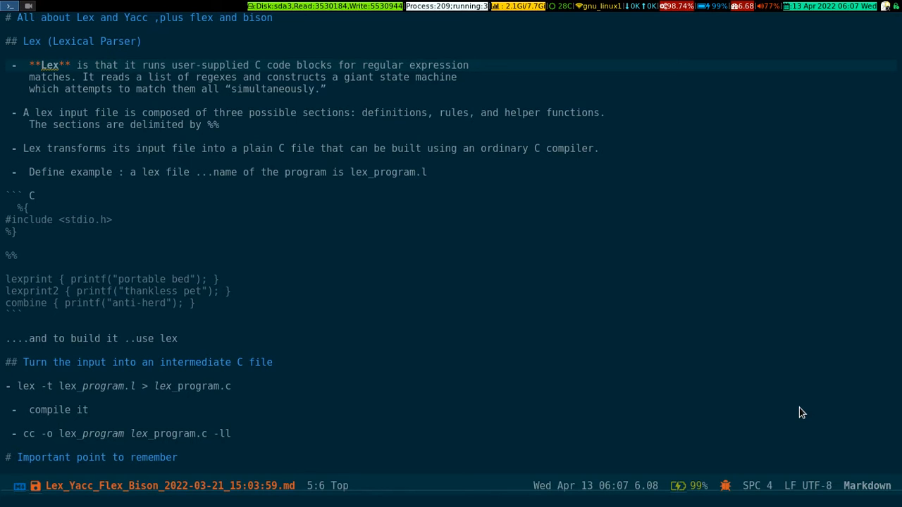
Save the notes buffer containing the bold 'Lex' with C-x C-s
key("ctrl+x")
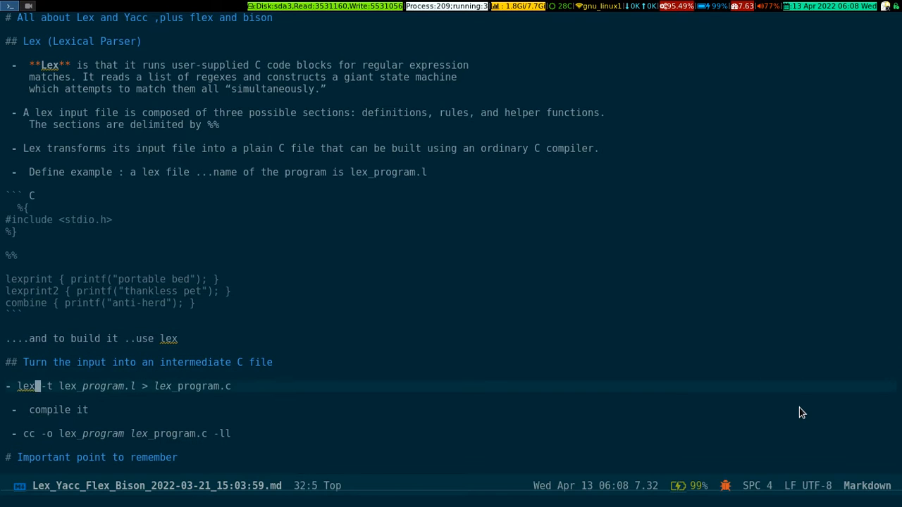
Remove the list dash, wrap 'lex -t' in backticks, and rerun the eww preview
key("Home")
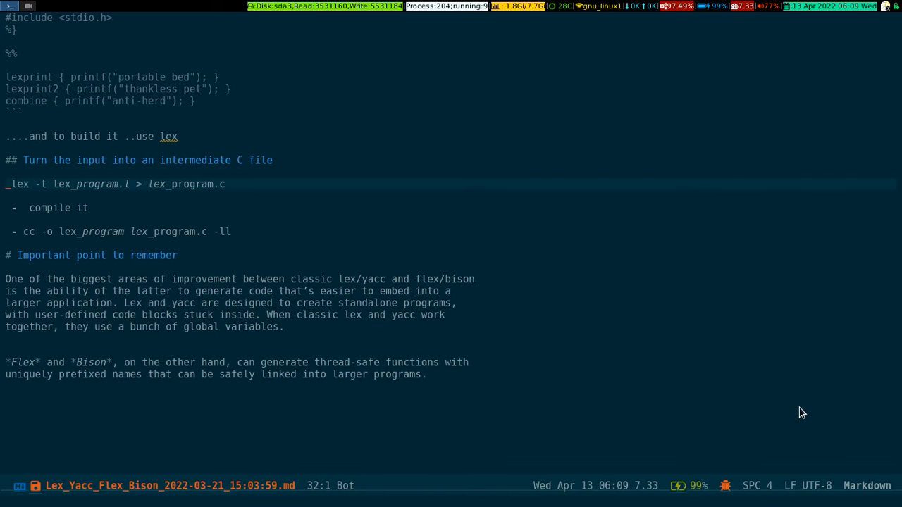
key("ctrl+space")
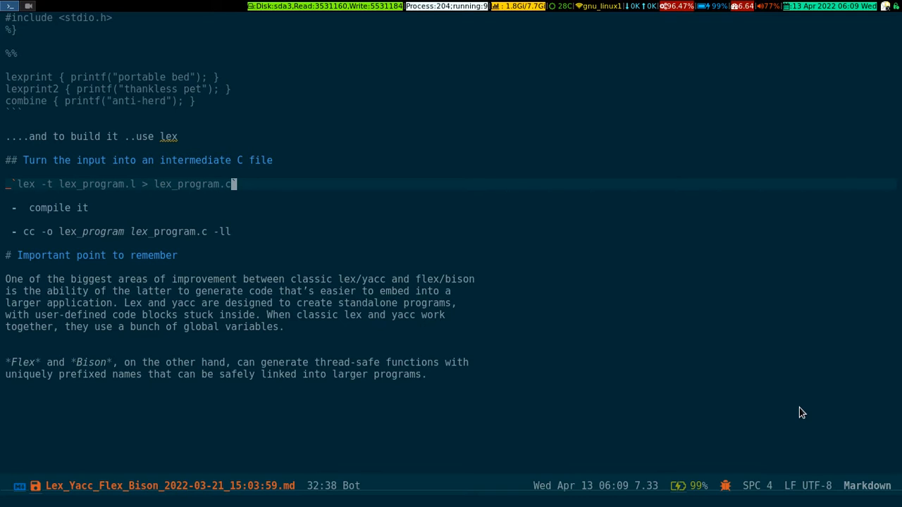
key("ctrl+x")
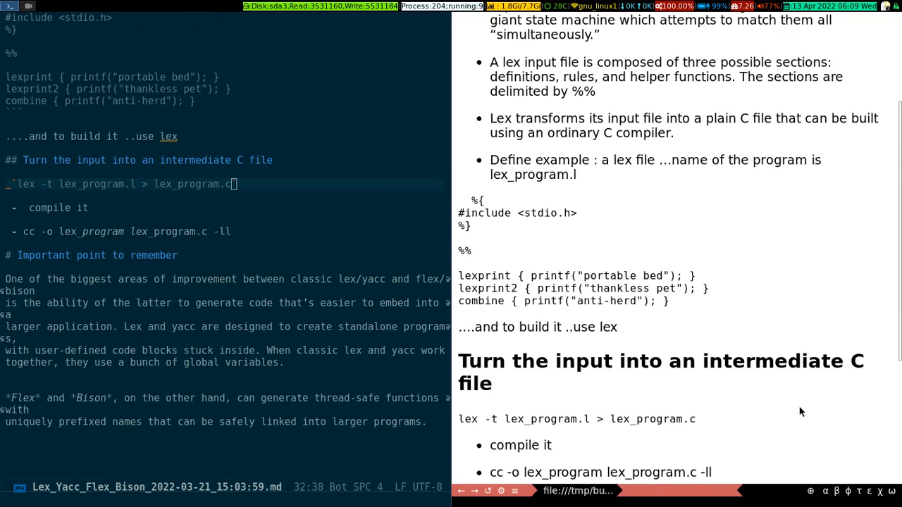
Scroll the preview to check the monospace code line, then close it with C-x 1
scroll("down", 3)
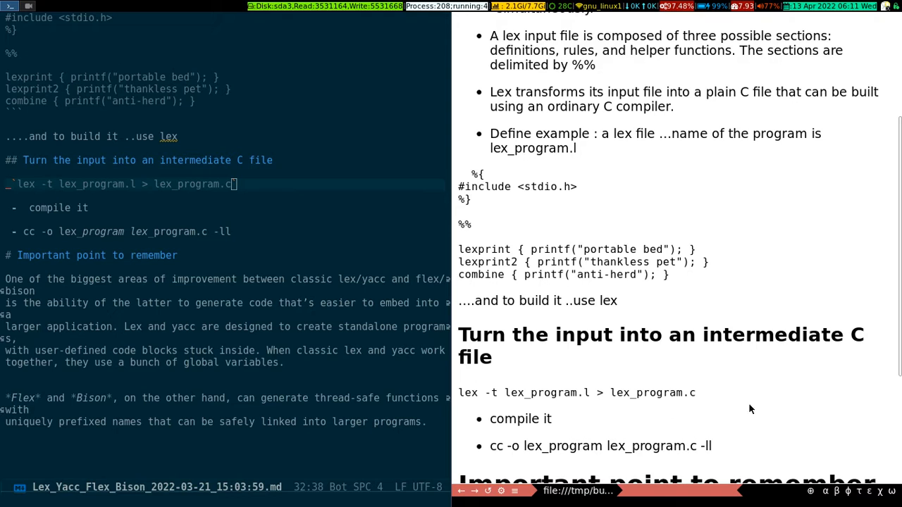
mouse_move(799, 423)
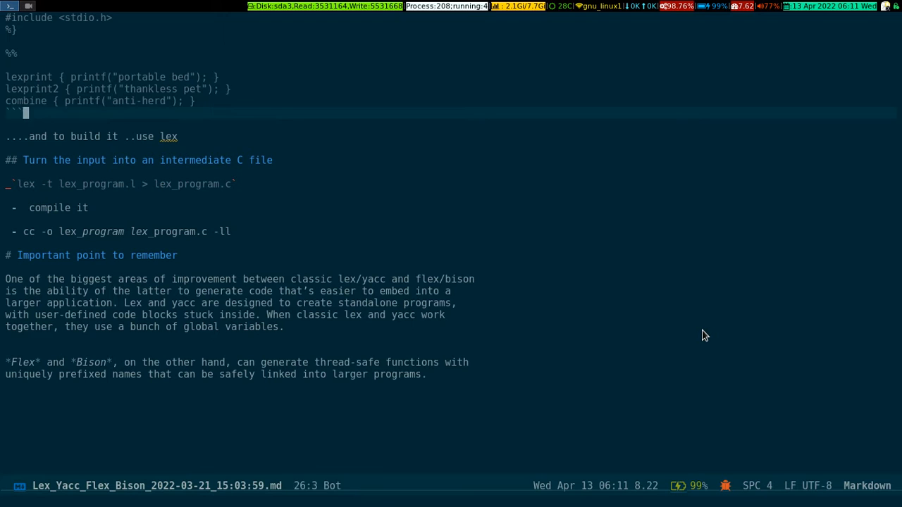
scroll("up", 3)
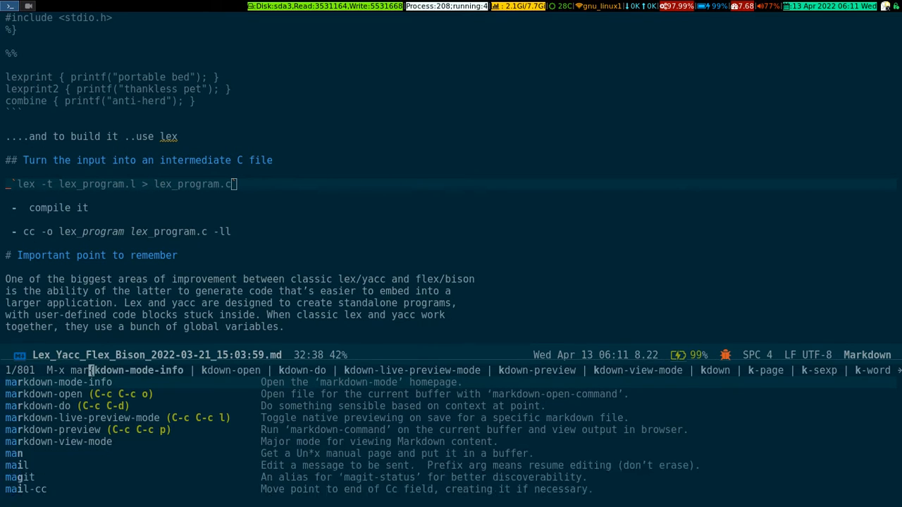
Type 'markdown' in M-x to filter the list to about 150 markdown commands
type("markdown")
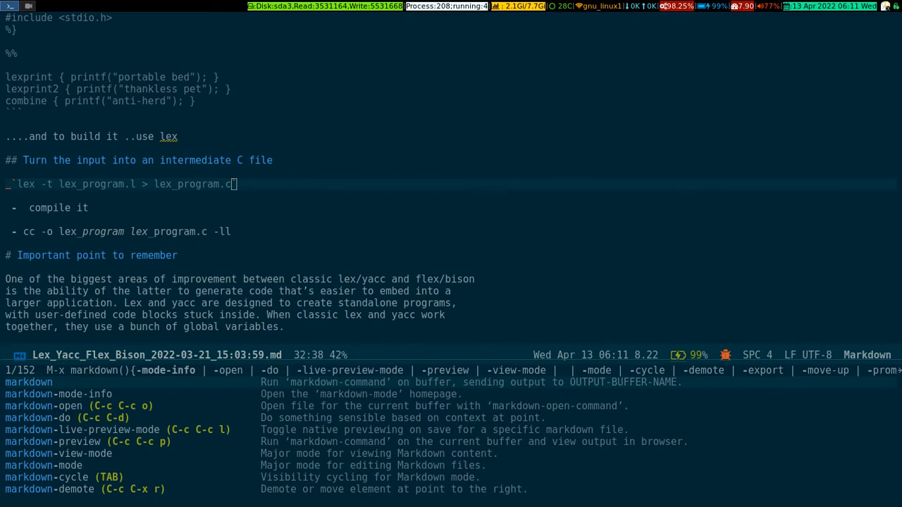
Scroll the markdown command list past footnote, subtree and list-item commands to entry 108
key("Tab")
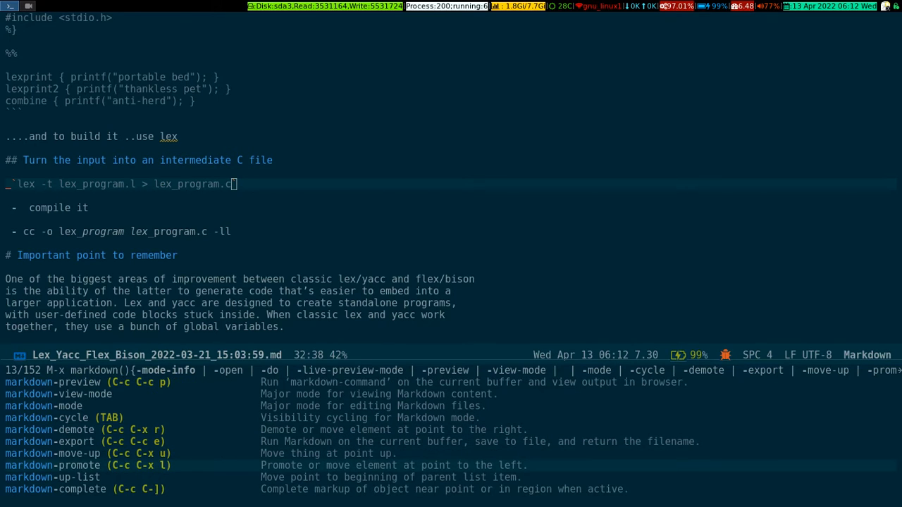
scroll("down", 3)
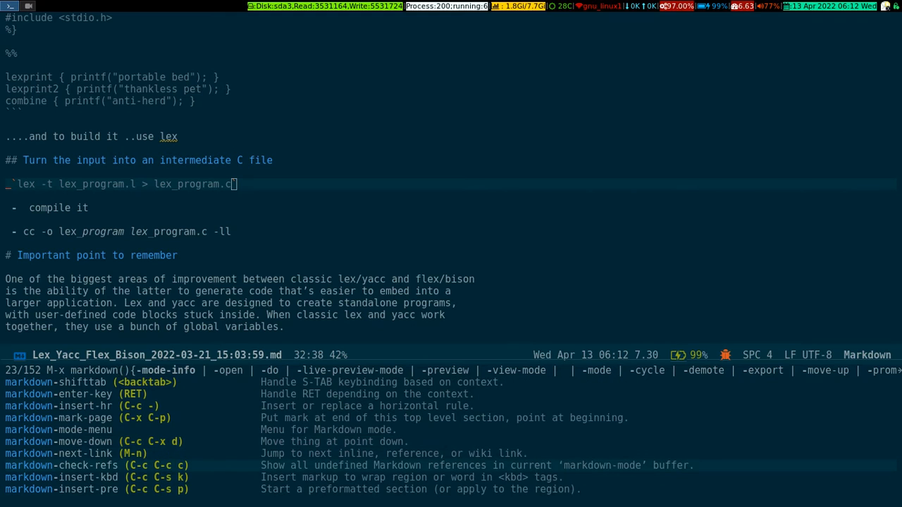
scroll("down", 3)
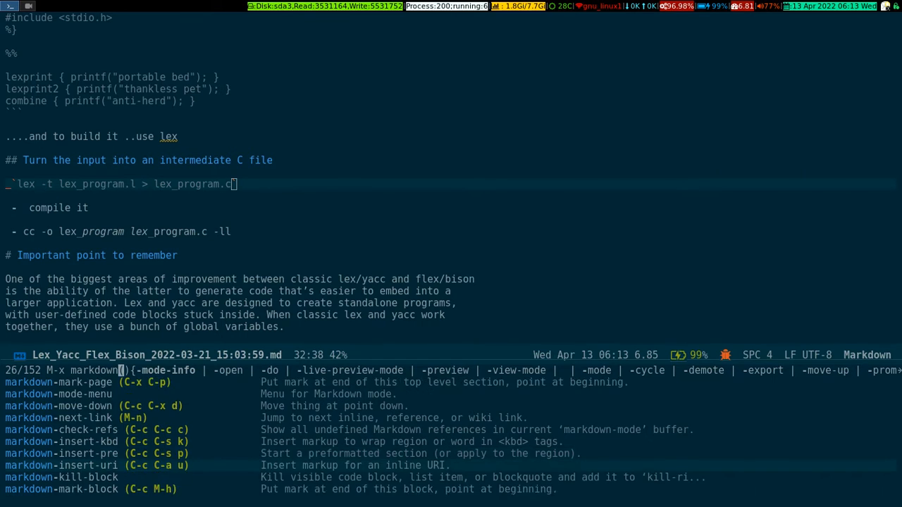
scroll("down", 3)
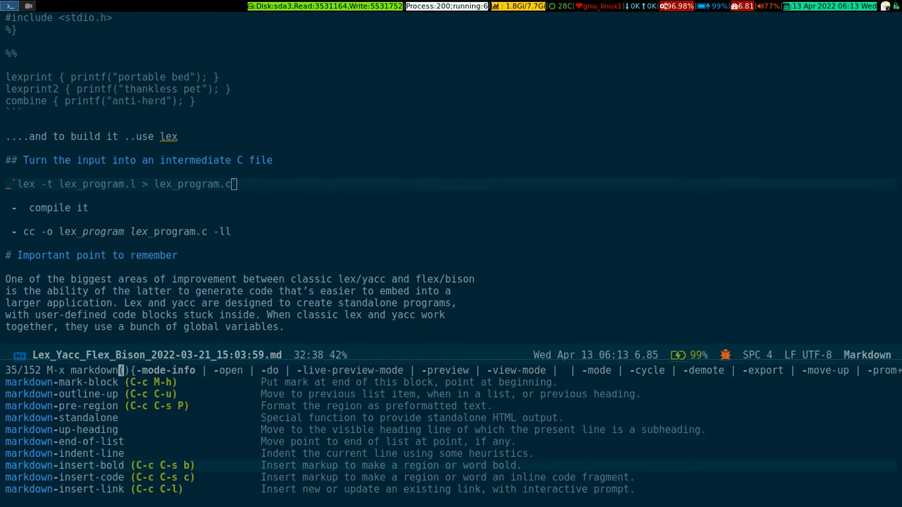
scroll("down", 3)
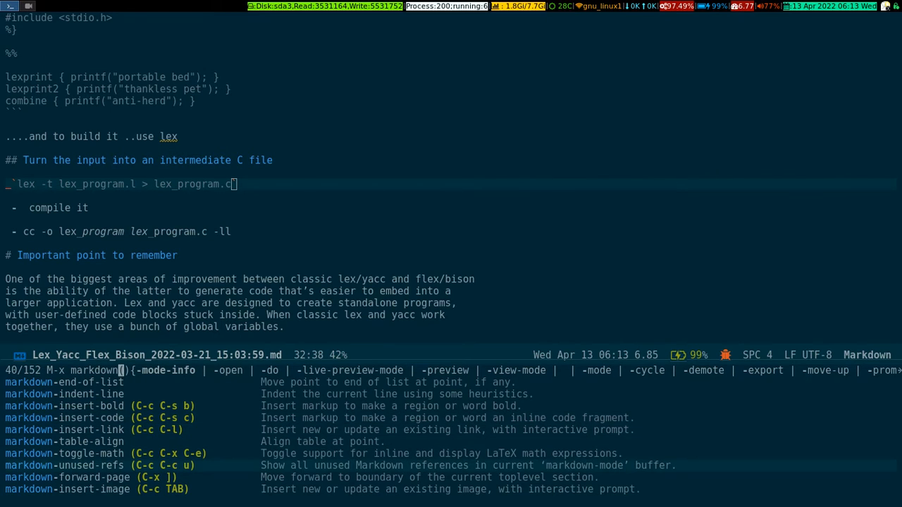
scroll("down", 3)
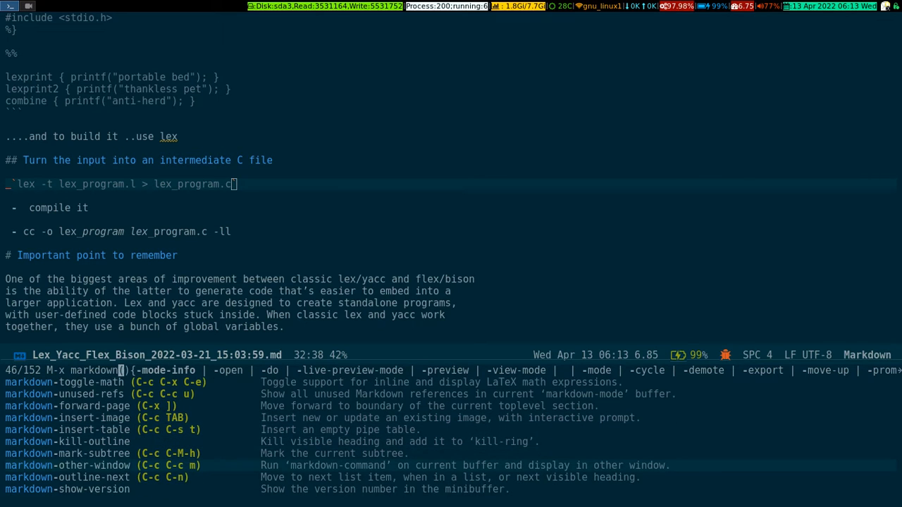
scroll("down", 3)
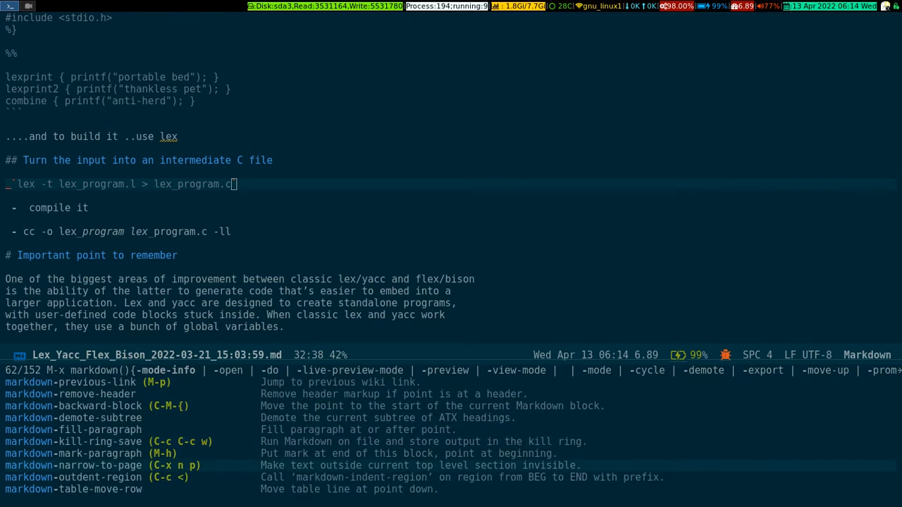
scroll("down", 3)
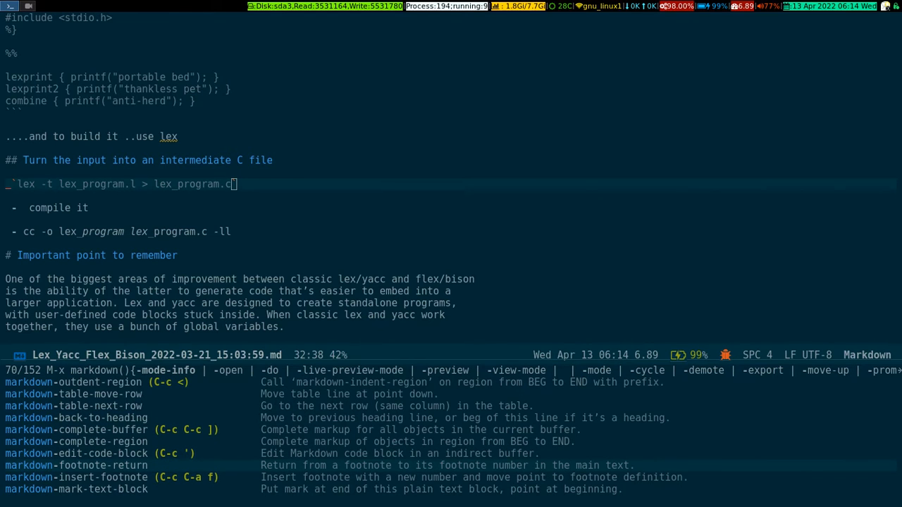
scroll("down", 3)
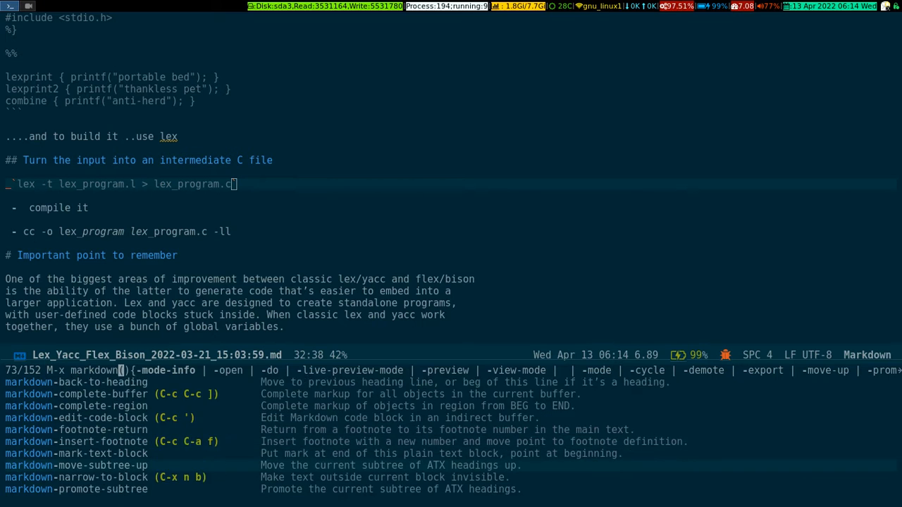
scroll("down", 3)
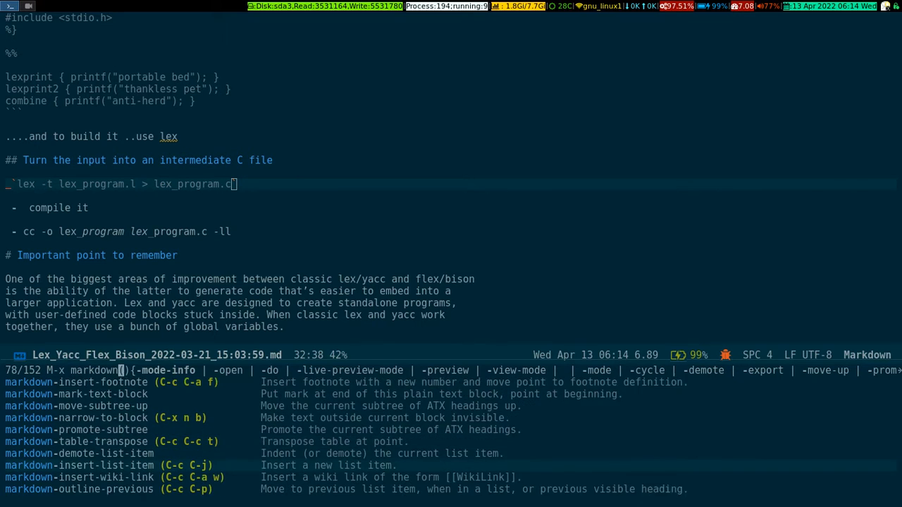
scroll("down", 3)
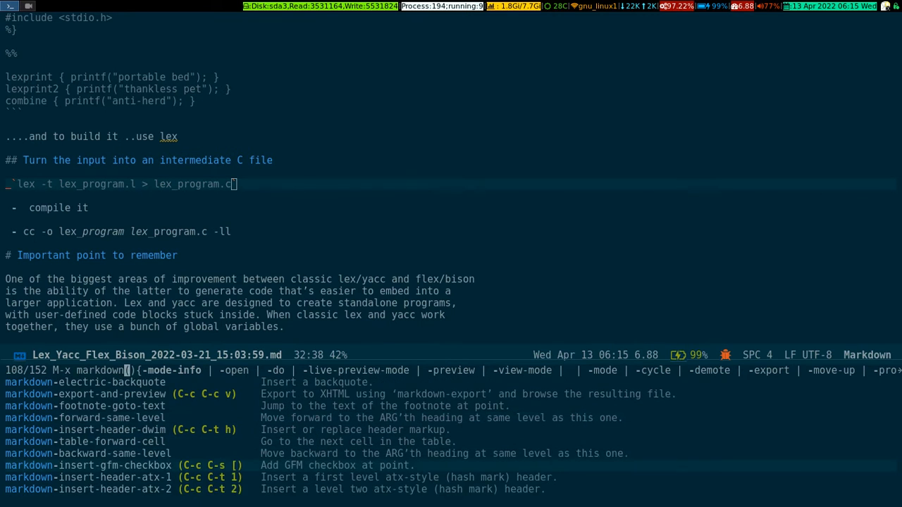
Scroll through the remaining markdown commands, then dismiss the list with C-g
scroll("down", 3)
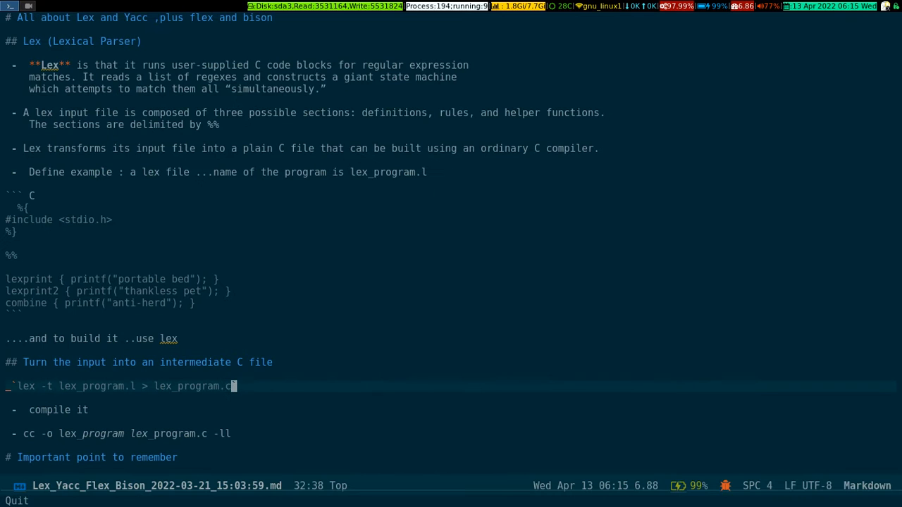
scroll("down", 3)
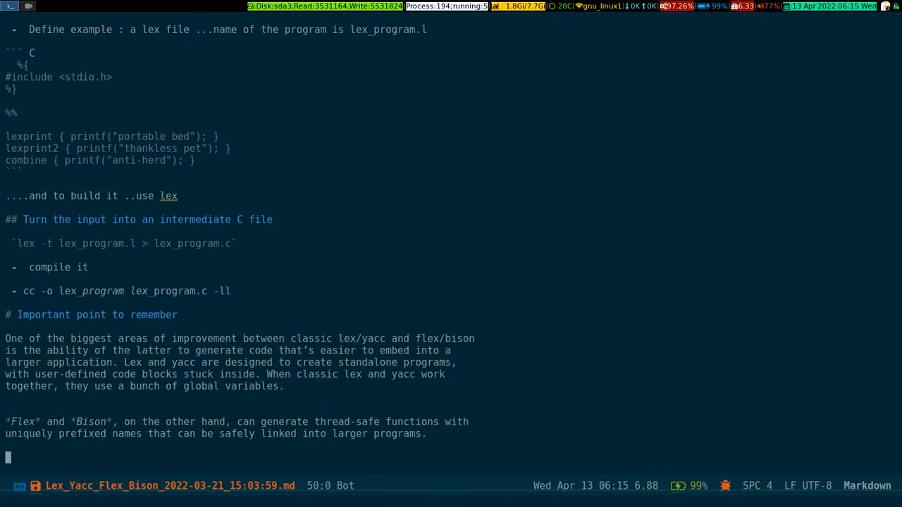
Scroll down to the Flex and Bison paragraph and back up, then rerun M-x markdown
scroll("down", 3)
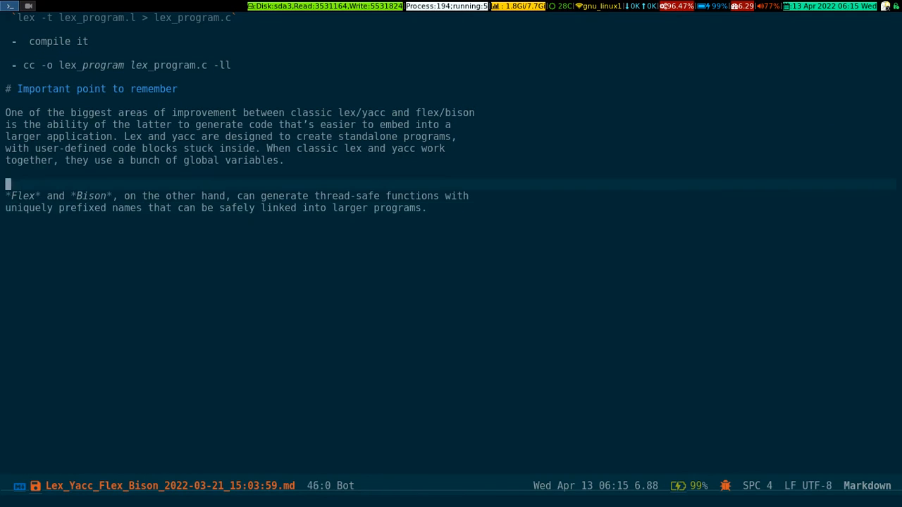
scroll("up", 3)
type("markdown")
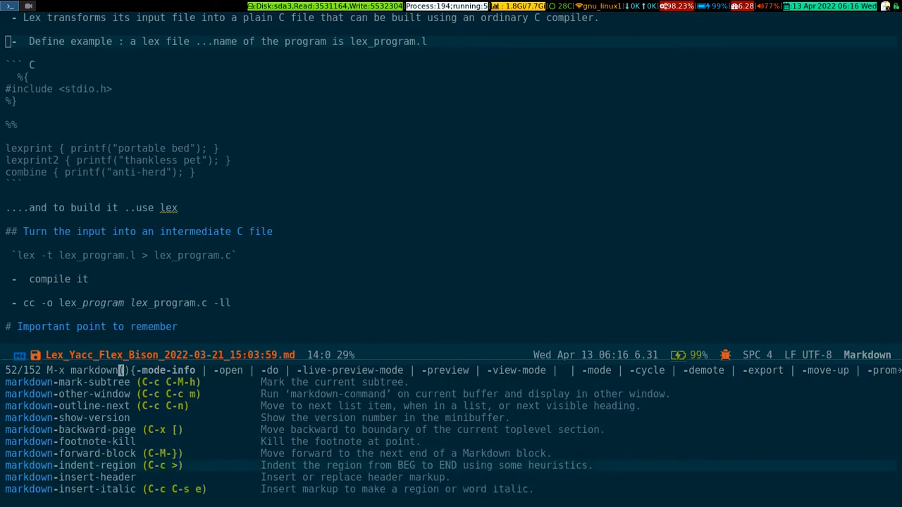
Scroll the M-x markdown command list, then load jblevins.org/projects/markdown-mode beside Emacs
scroll("down", 3)
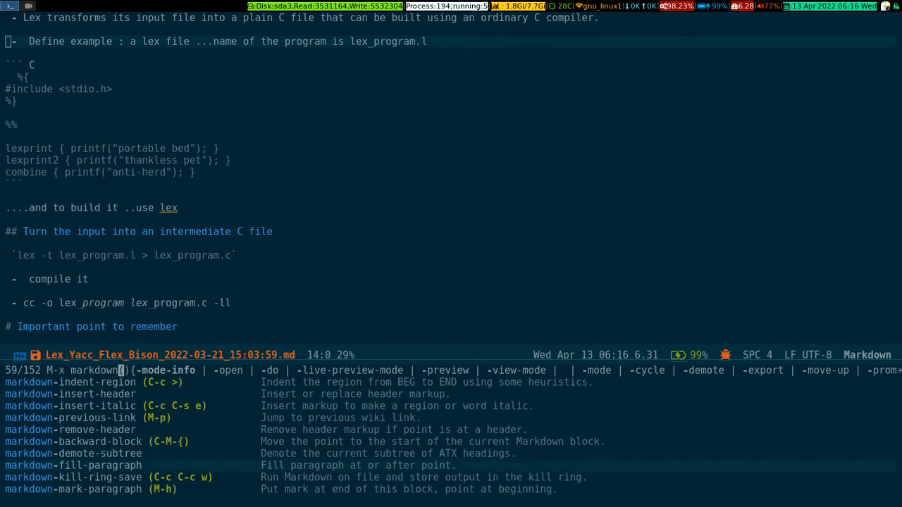
scroll("down", 3)
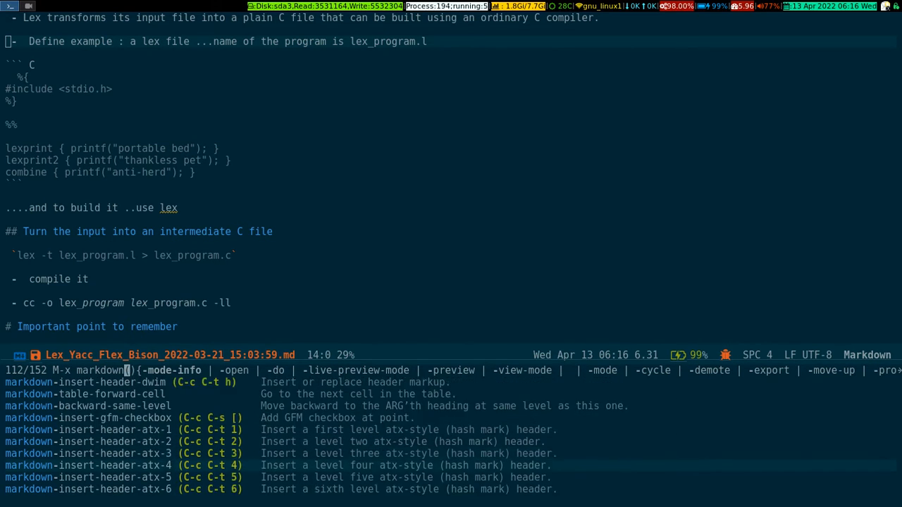
scroll("down", 3)
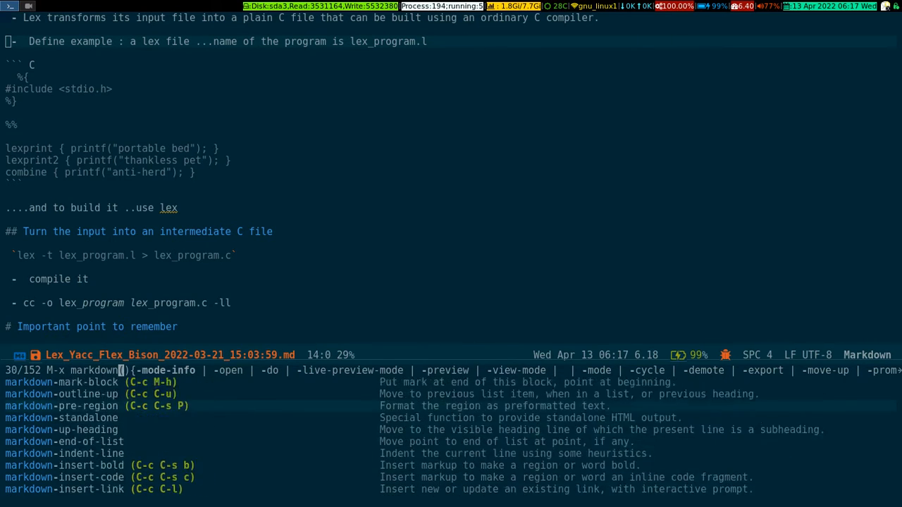
type("()")
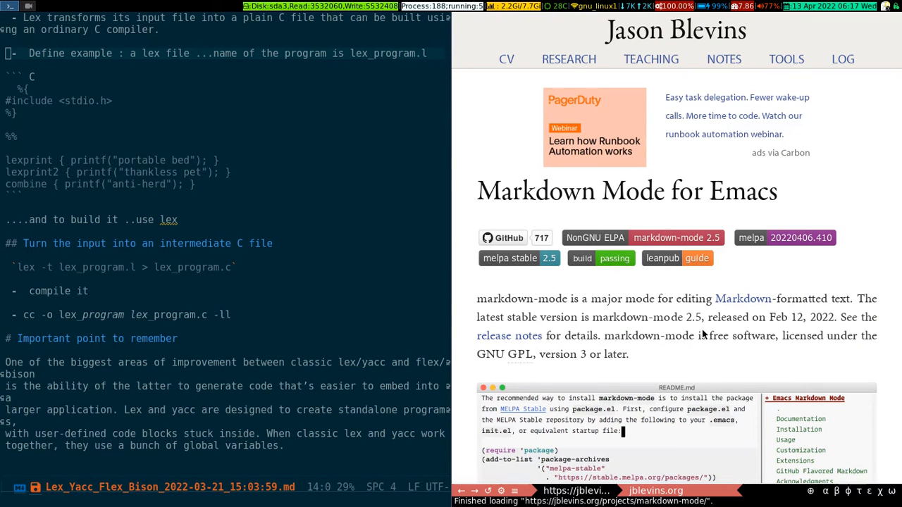
Scroll the markdown-mode project page down to its Installation section
scroll("down", 3)
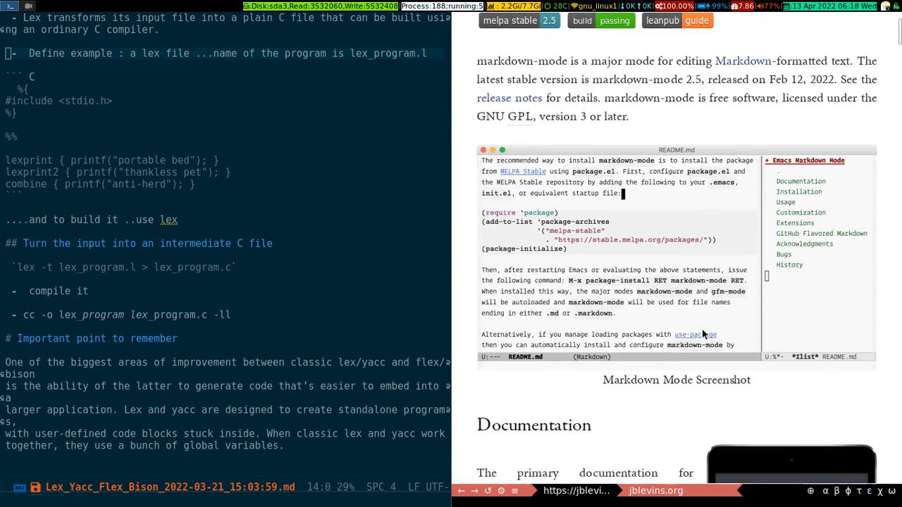
scroll("down", 3)
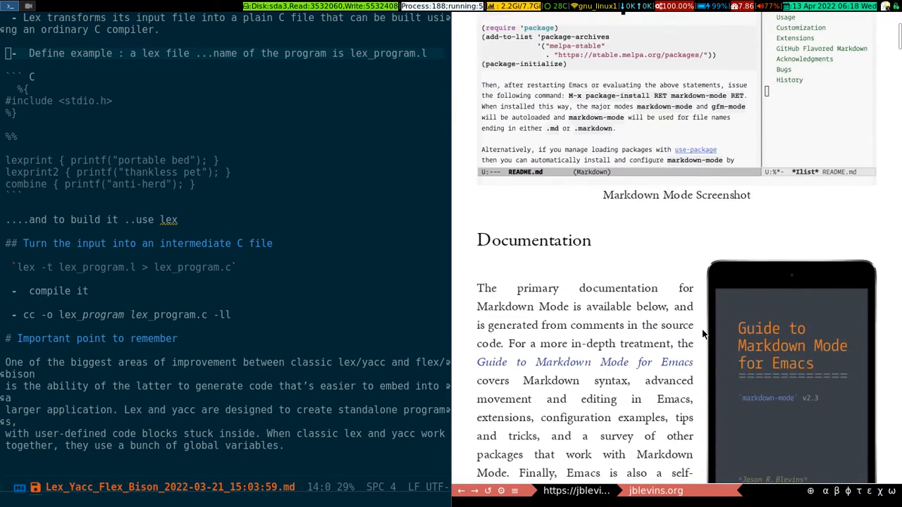
scroll("down", 3)
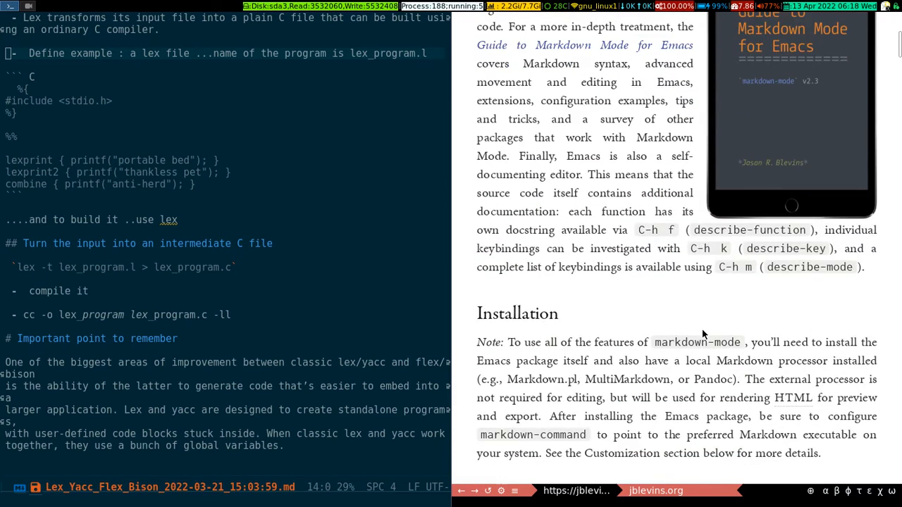
scroll("down", 3)
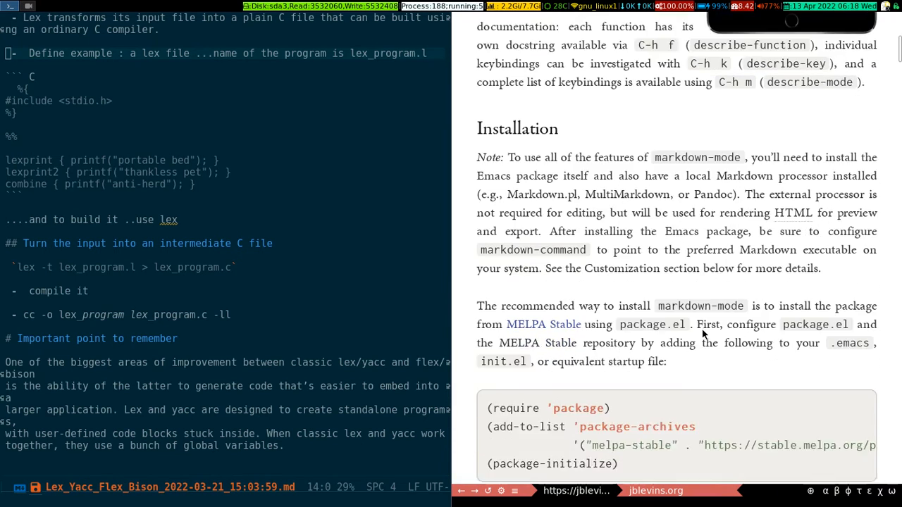
scroll("down", 3)
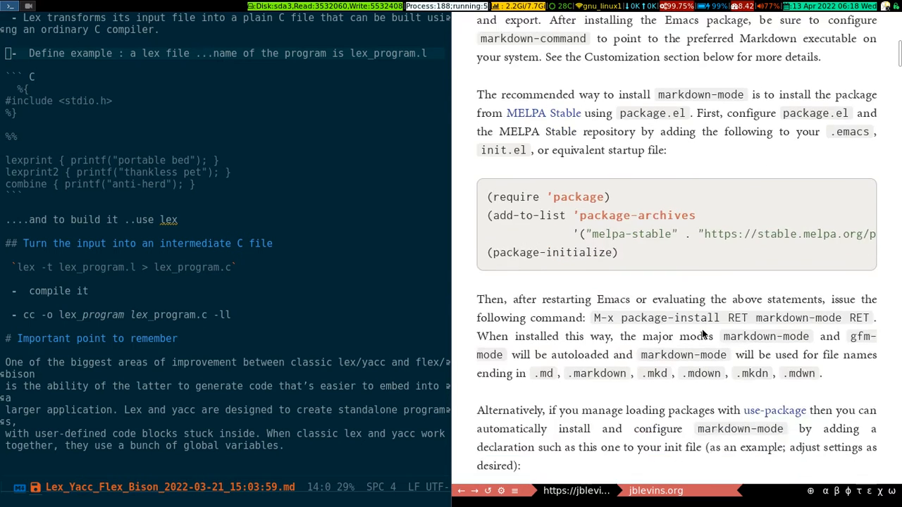
scroll("down", 3)
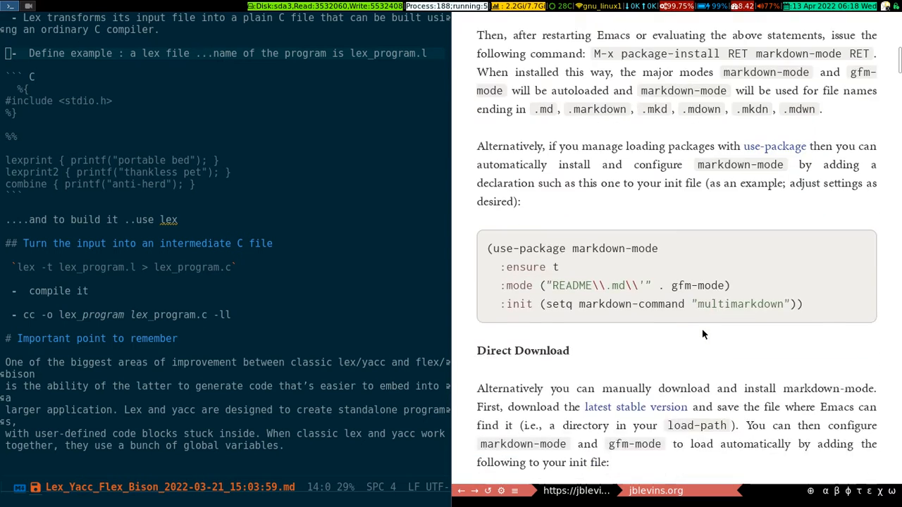
scroll("down", 3)
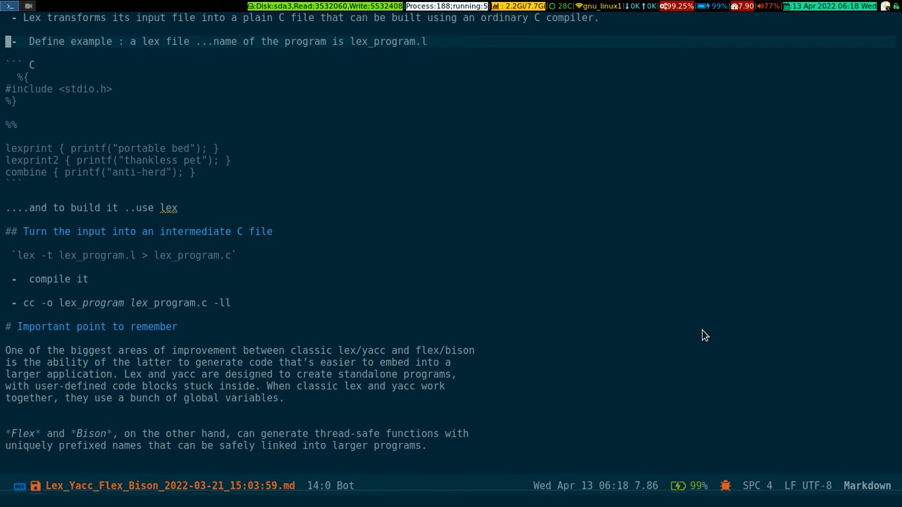
Run markdown-preview via M-x to render the Lex/Yacc notes in eww
key("M-x")
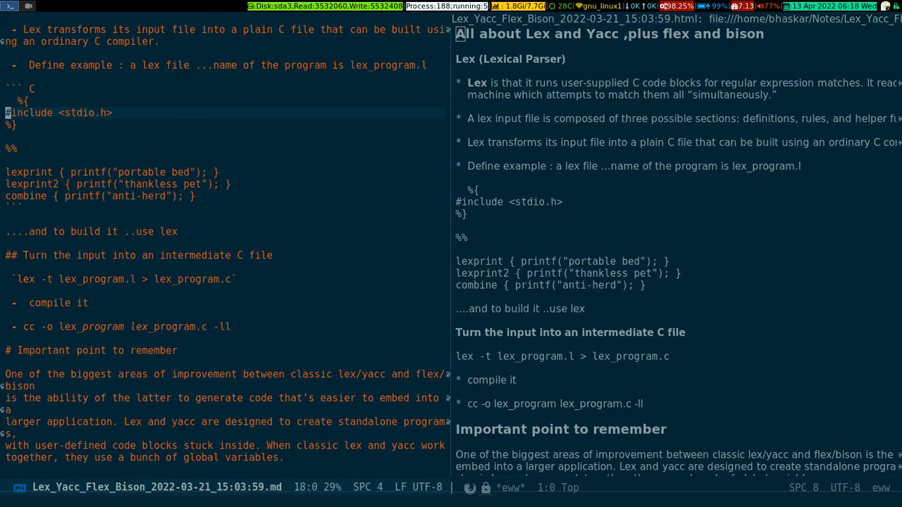
Move focus into the *eww* preview window with C-x o
key("C-x o")
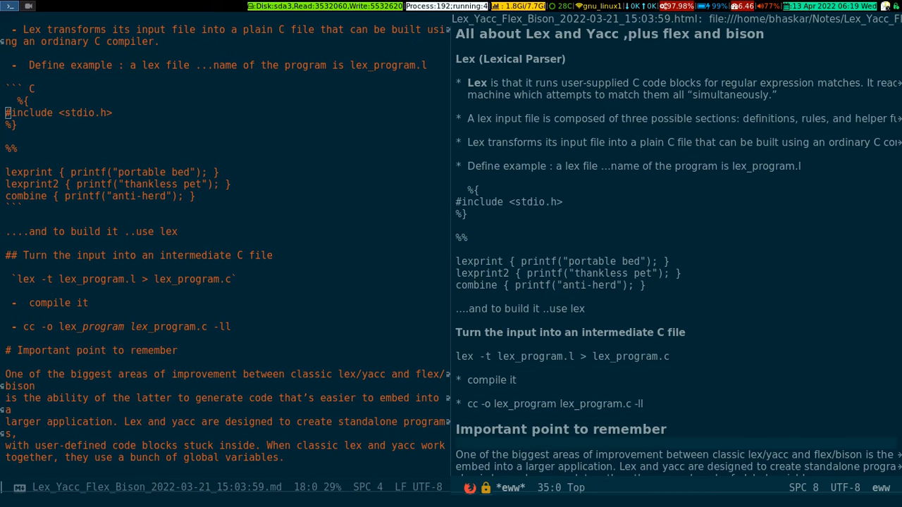
scroll("down", 3)
type("markdown")
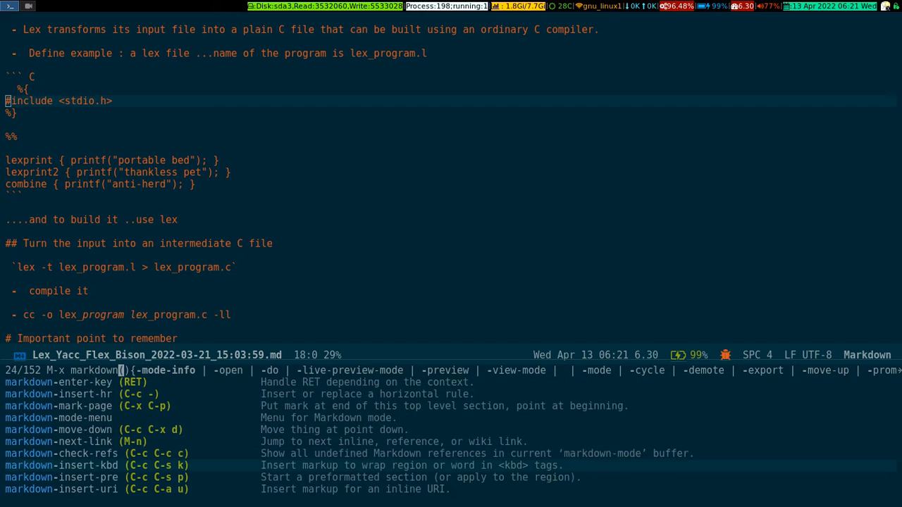
scroll("down", 3)
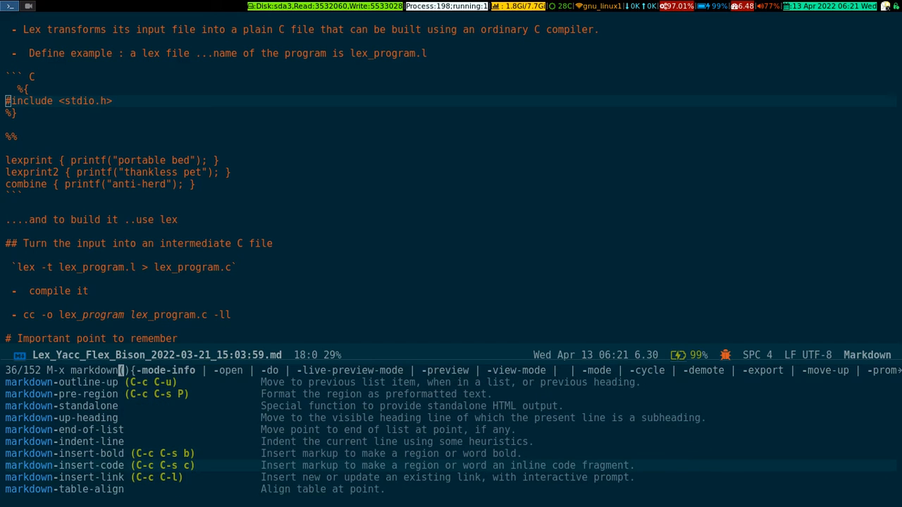
scroll("down", 3)
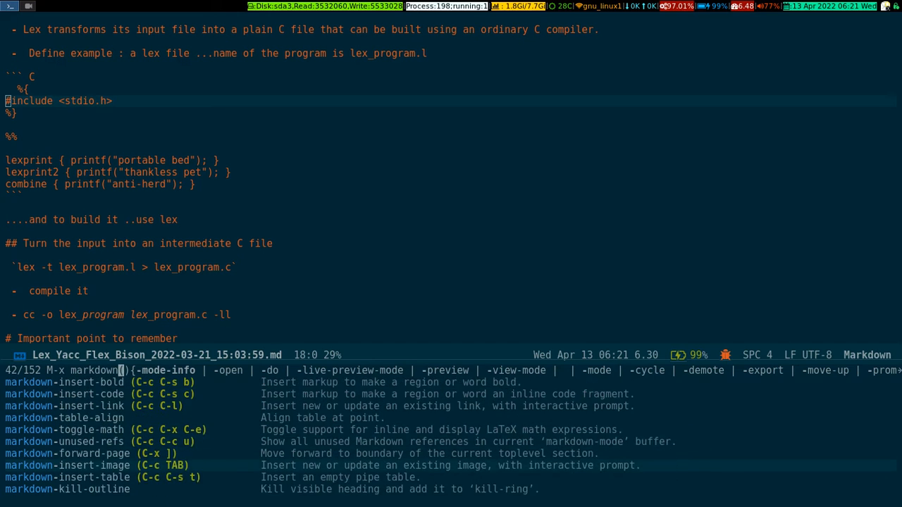